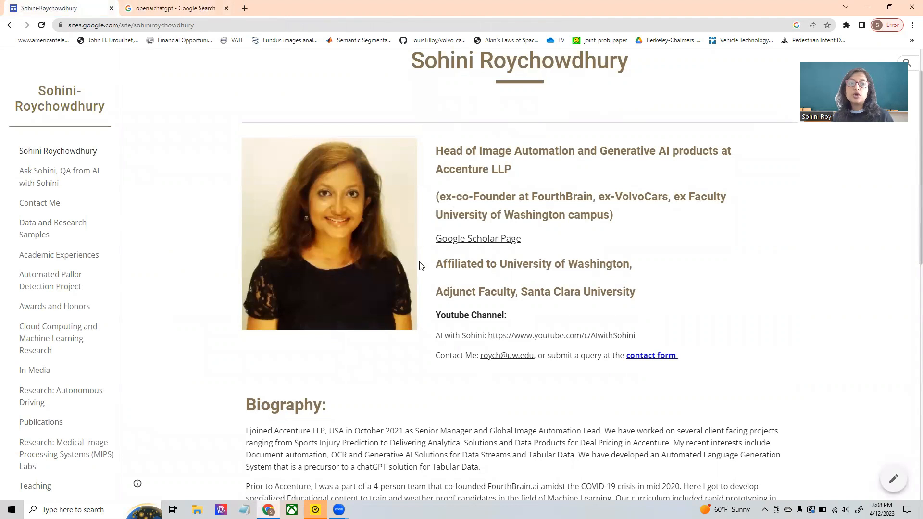
Reach ChatGPT from the search results via the Introducing ChatGPT article's Try ChatGPT link
{"action": "scroll", "scroll_direction": "down", "scroll_amount": 3}
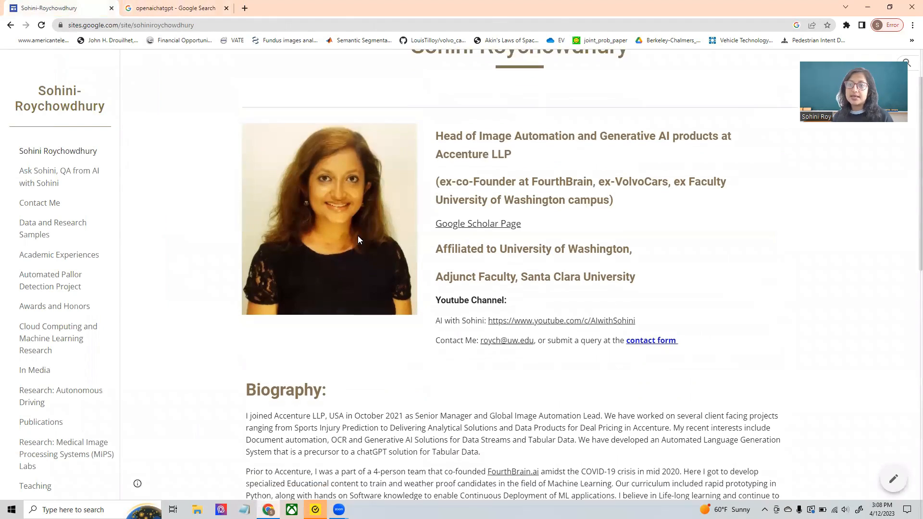
{"action": "scroll", "scroll_direction": "down", "scroll_amount": 3}
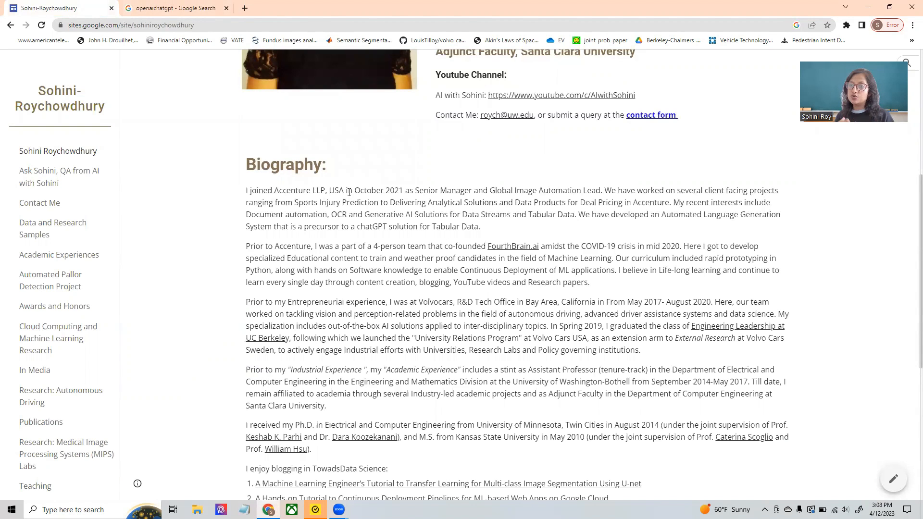
{"action": "left_click", "coordinate": [154, 188]}
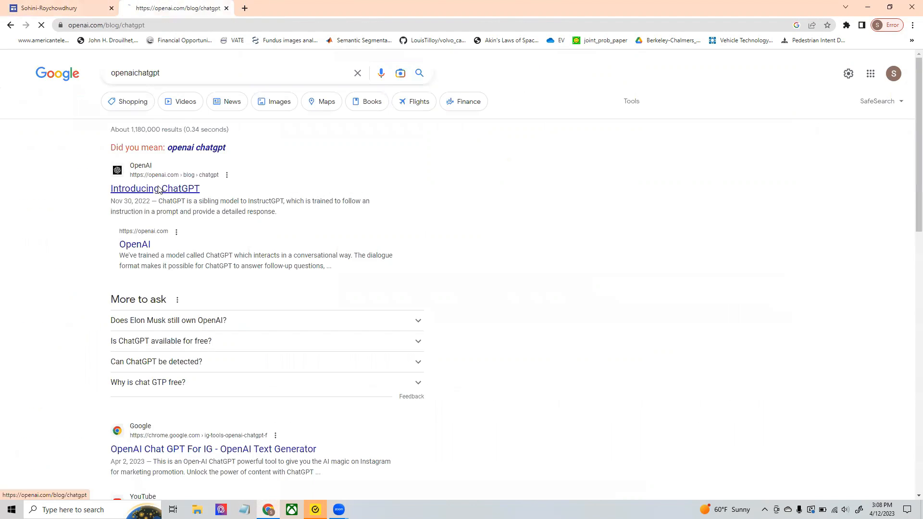
{"action": "left_click", "coordinate": [154, 188]}
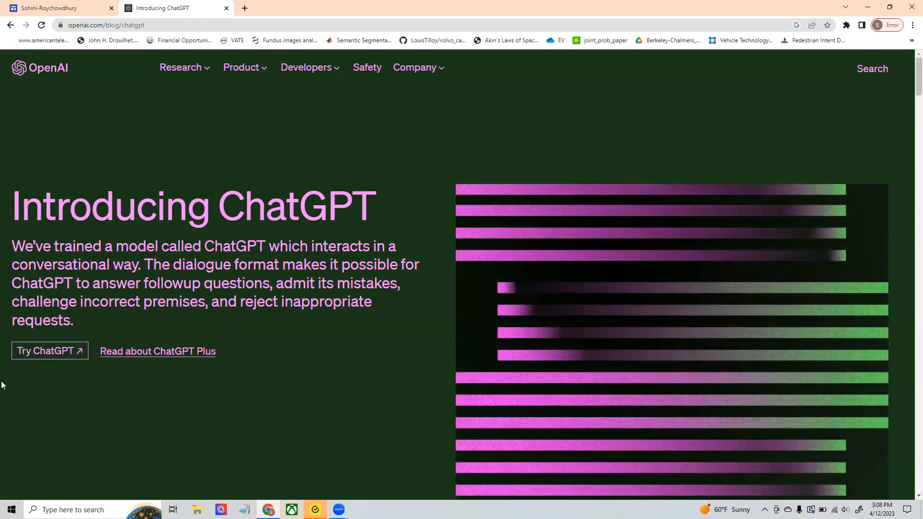
{"action": "left_click", "coordinate": [46, 351]}
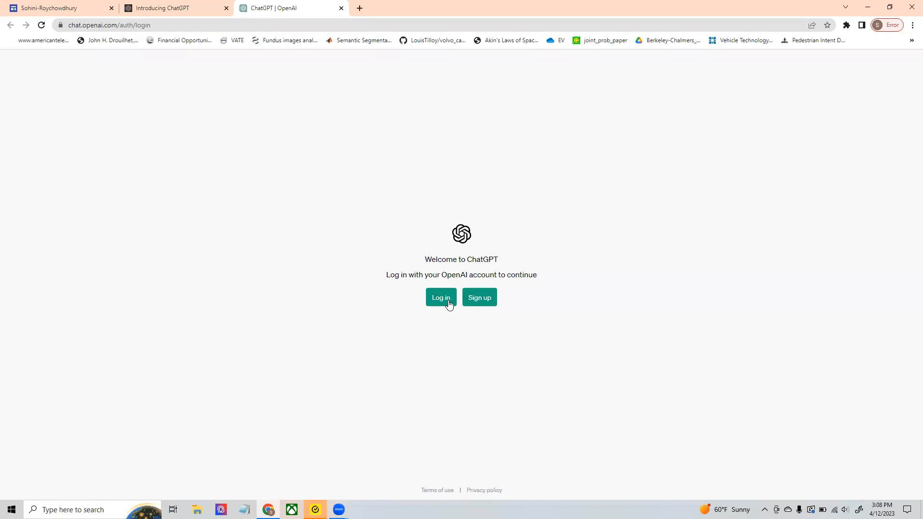
Log in to ChatGPT with the existing account, landing on a new empty chat
{"action": "left_click", "coordinate": [440, 297]}
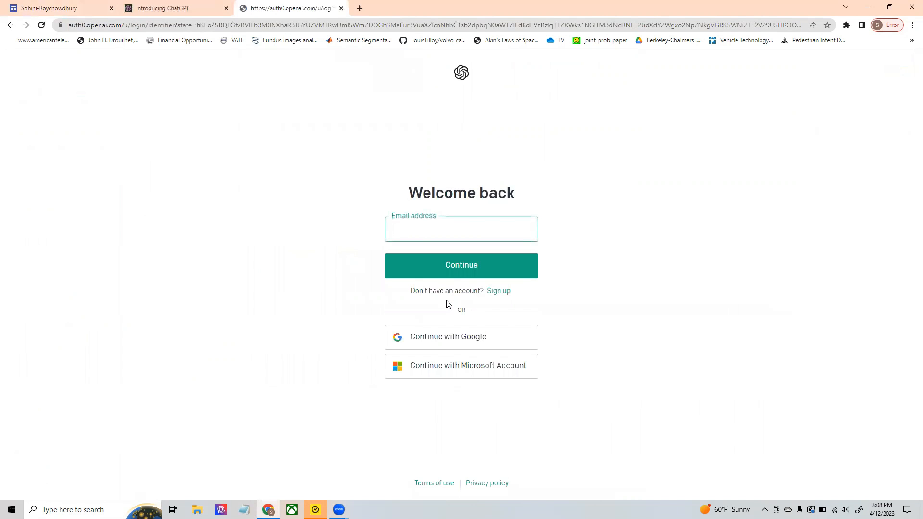
{"action": "left_click", "coordinate": [461, 336]}
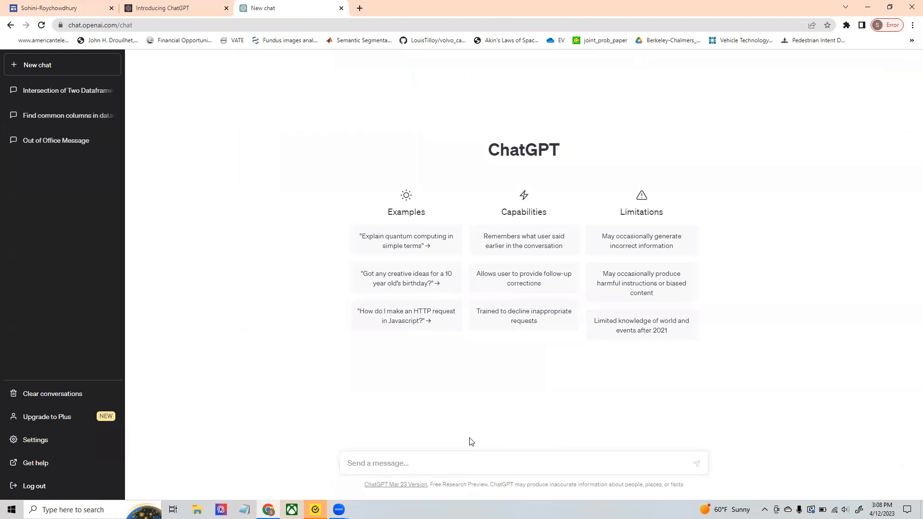
{"action": "mouse_move", "coordinate": [163, 35]}
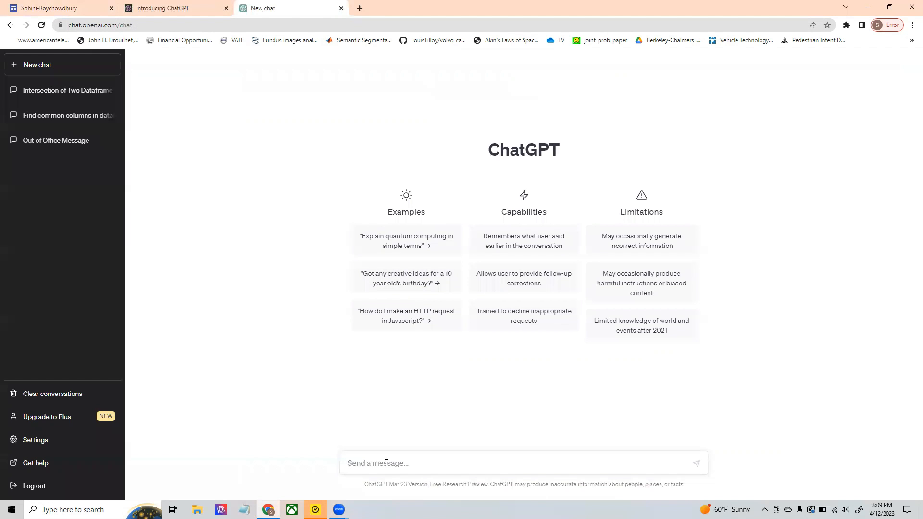
Draft the prompt asking to summarize the following text in maximum 10 sentences about me
{"action": "type", "text": "Summarize the following text in maximum 10 se"}
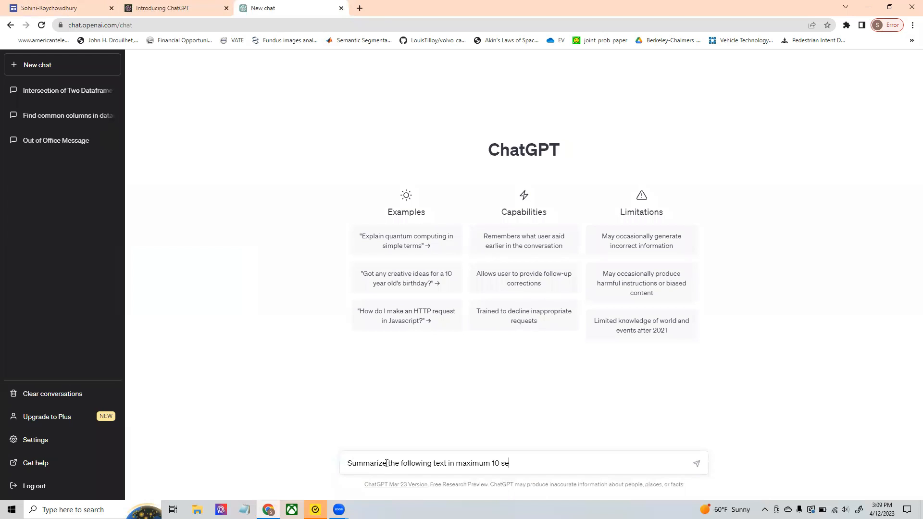
{"action": "type", "text": "ntences about me."}
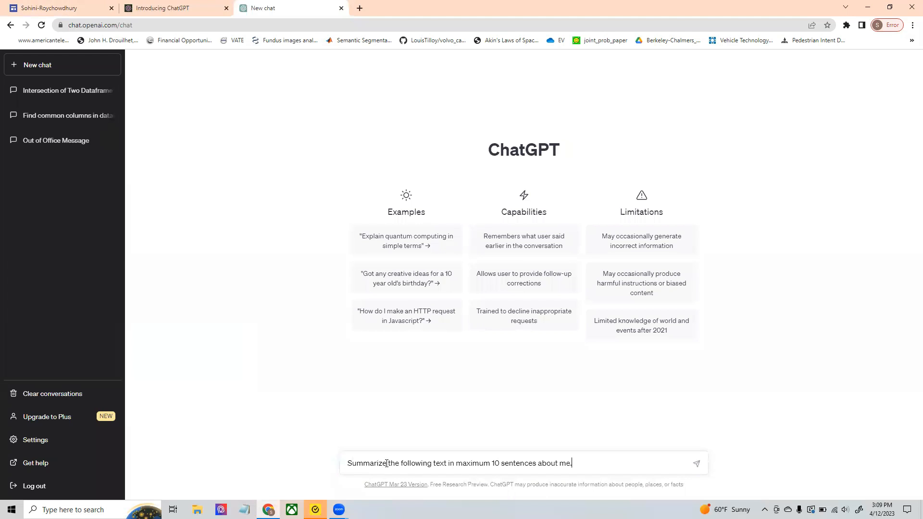
Select the five biography paragraphs on the site and return to the chat
{"action": "left_click", "coordinate": [56, 8]}
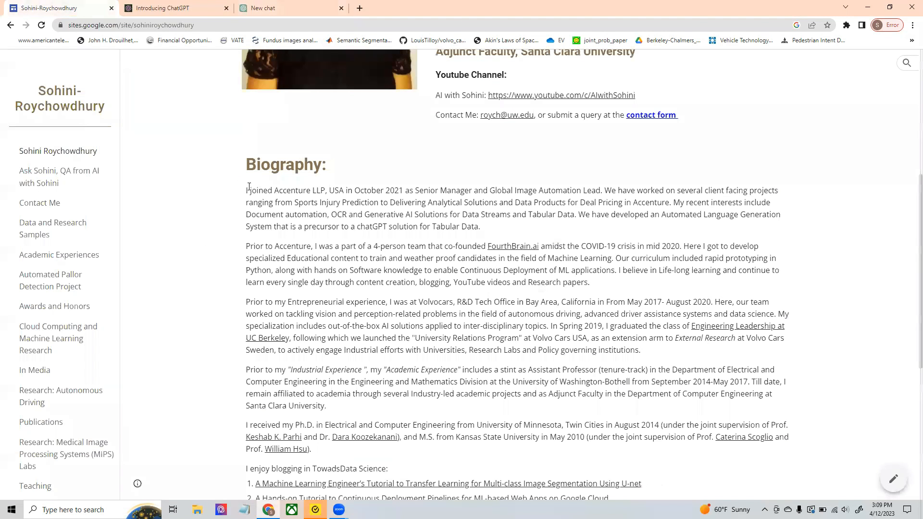
{"action": "left_click_drag", "start_coordinate": [246, 190], "coordinate": [399, 394]}
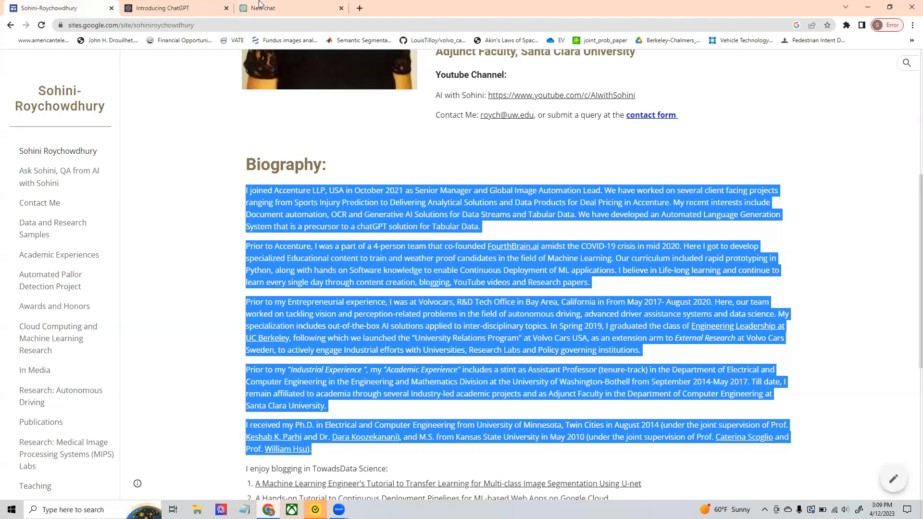
{"action": "left_click", "coordinate": [288, 8]}
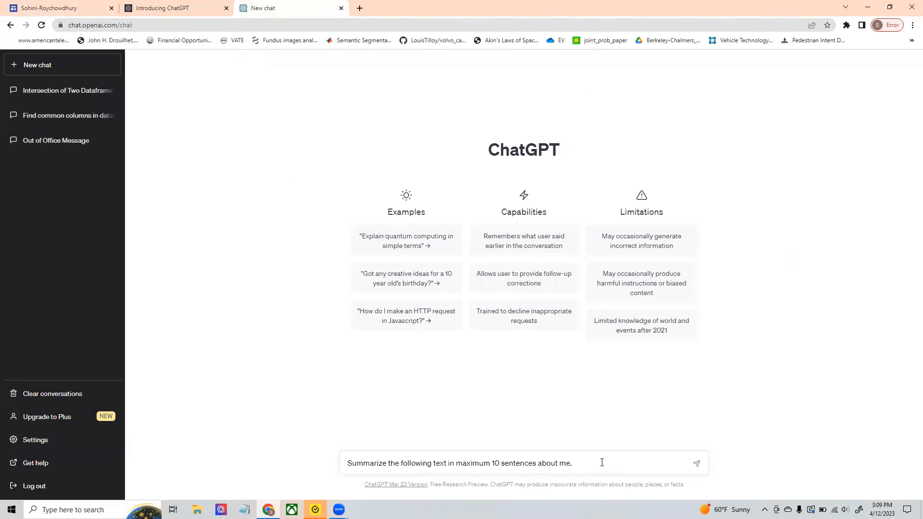
Paste and send the biography, then select the resulting summary reply
{"action": "left_click", "coordinate": [696, 464]}
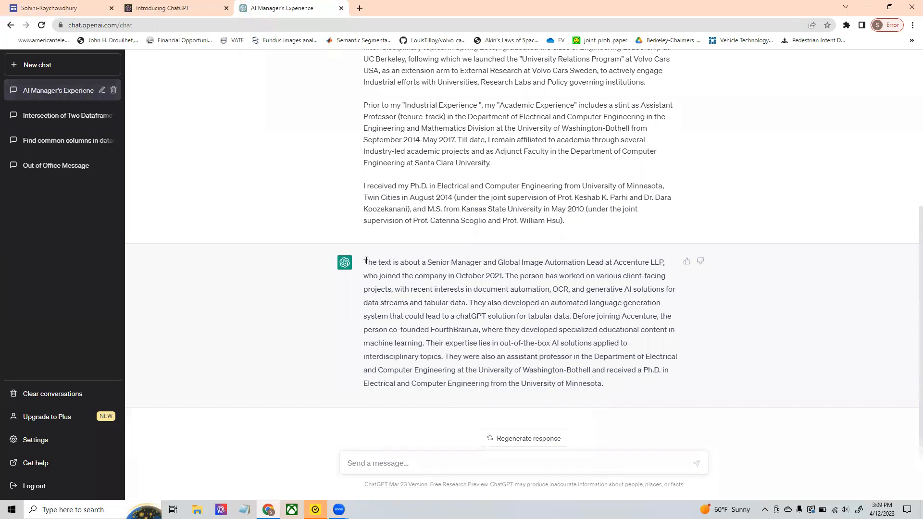
{"action": "left_click_drag", "start_coordinate": [364, 262], "coordinate": [392, 276]}
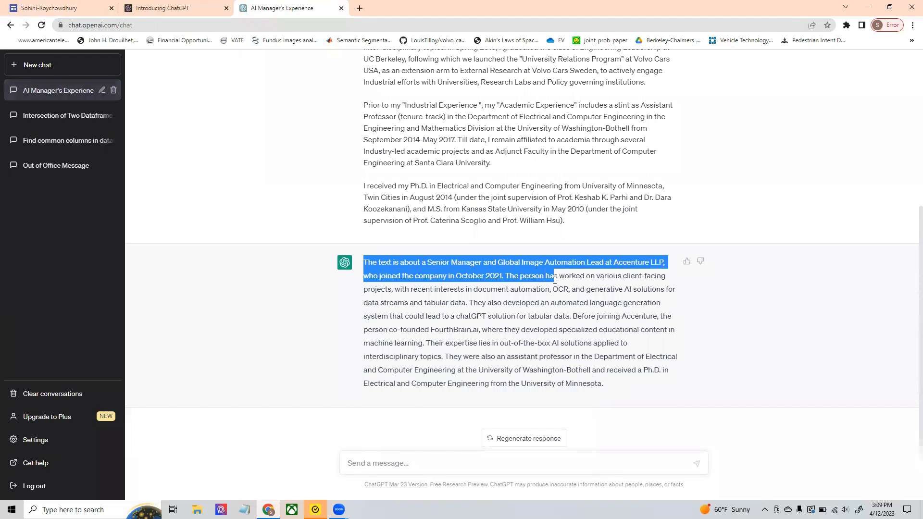
{"action": "left_click_drag", "start_coordinate": [554, 275], "coordinate": [557, 303]}
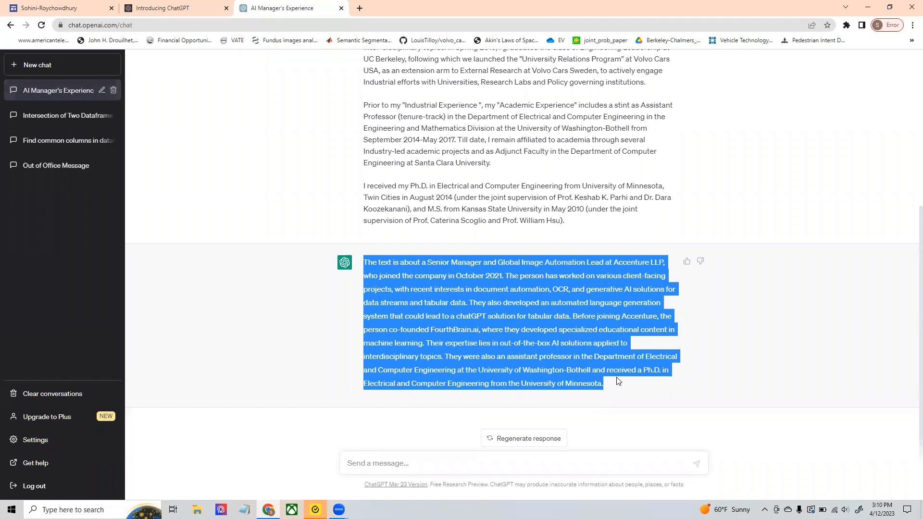
{"action": "left_click", "coordinate": [523, 438]}
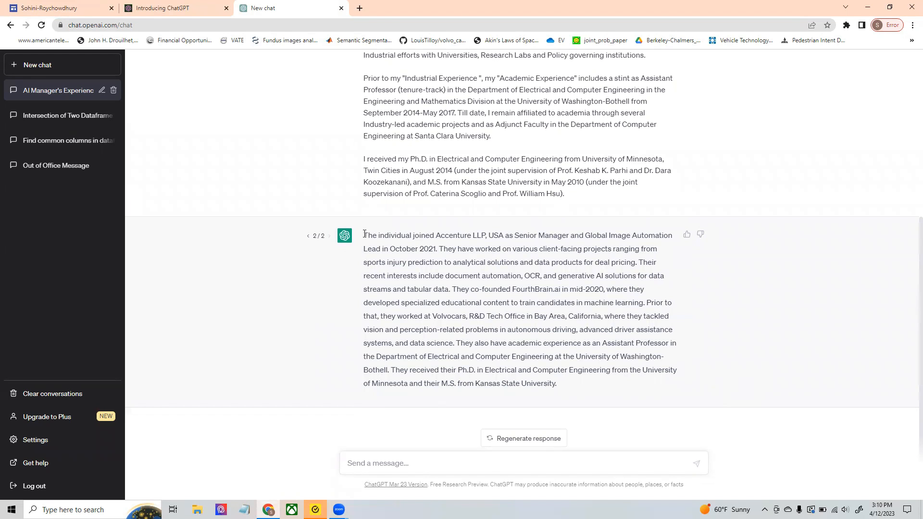
Select the whole regenerated second summary of the biography
{"action": "left_click_drag", "start_coordinate": [363, 235], "coordinate": [571, 384]}
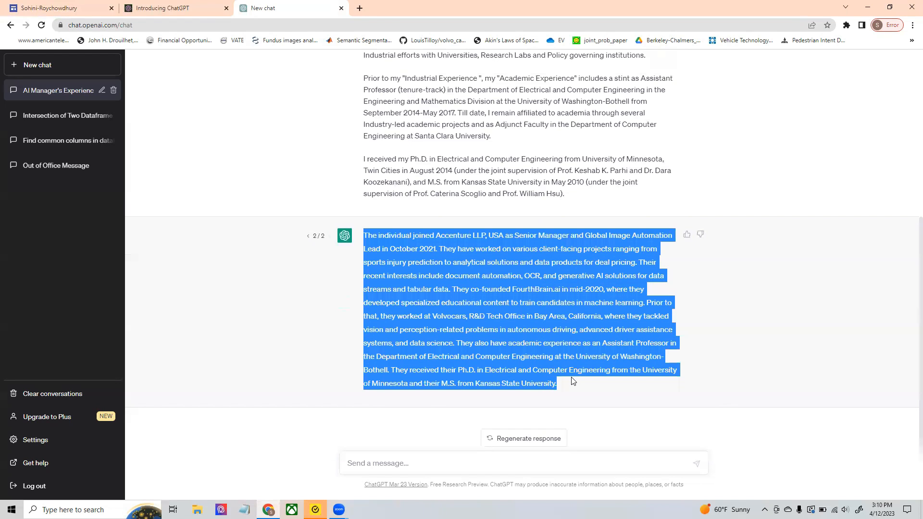
{"action": "mouse_move", "coordinate": [577, 371]}
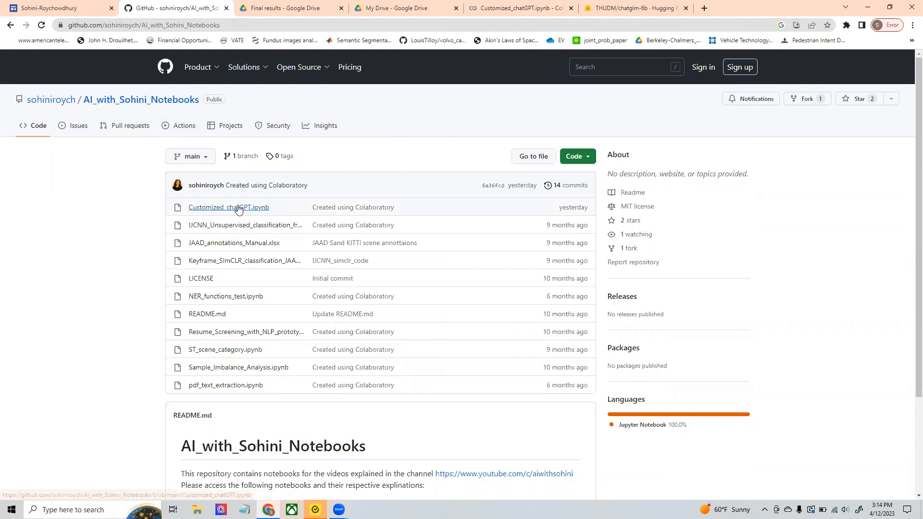
Launch Customized_chatGPT.ipynb from the repository in Google Colab via its Open in Colab badge
{"action": "left_click", "coordinate": [229, 207]}
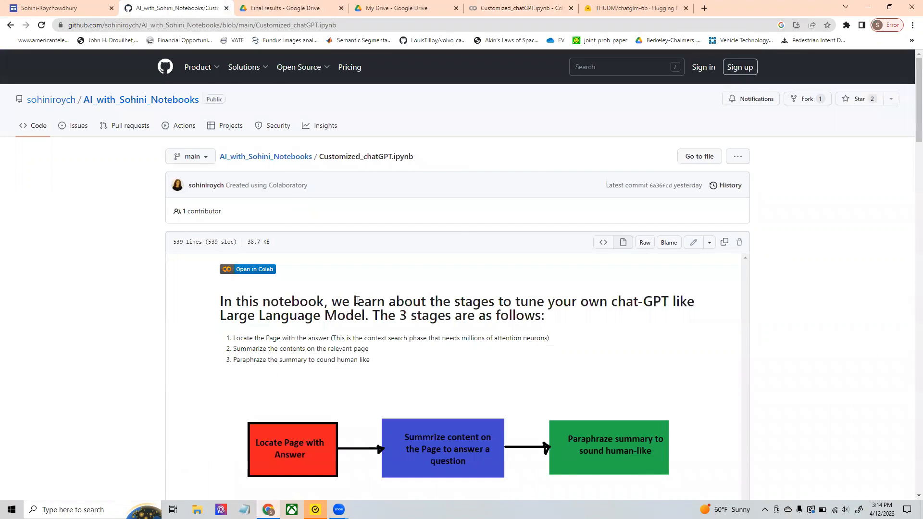
{"action": "scroll", "scroll_direction": "down", "scroll_amount": 3}
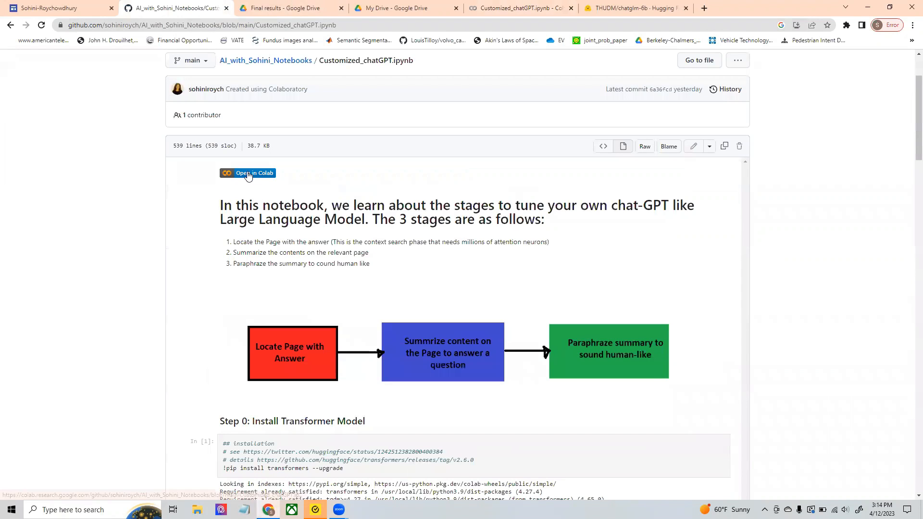
{"action": "left_click", "coordinate": [247, 173]}
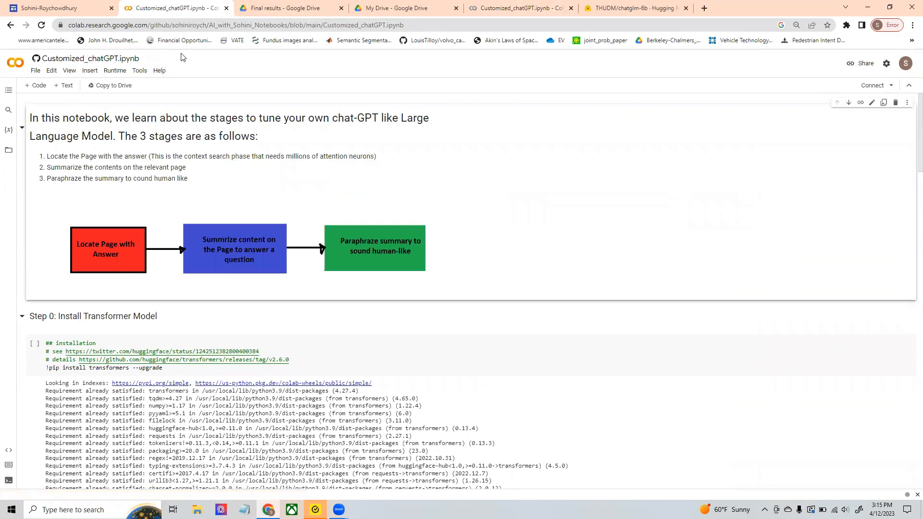
Look over the notebook's File menu and close it without choosing anything
{"action": "left_click", "coordinate": [36, 70]}
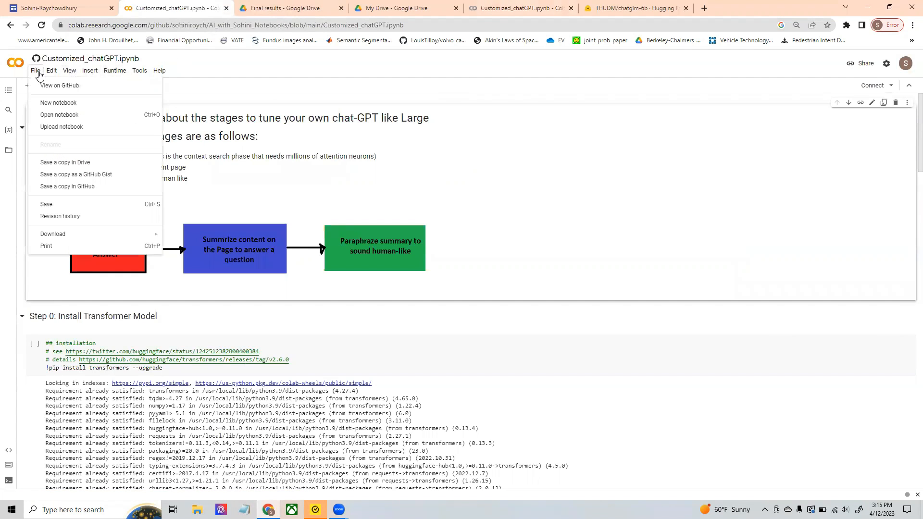
{"action": "mouse_move", "coordinate": [65, 162]}
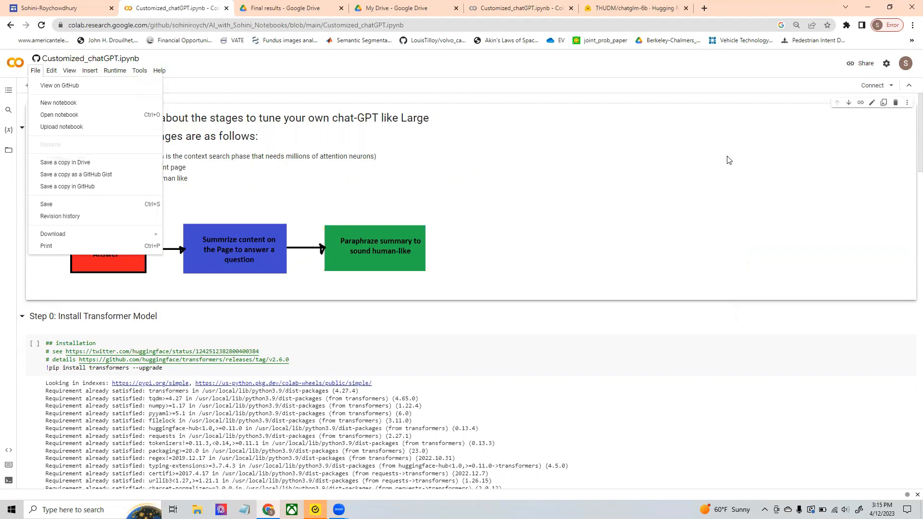
{"action": "left_click", "coordinate": [484, 106]}
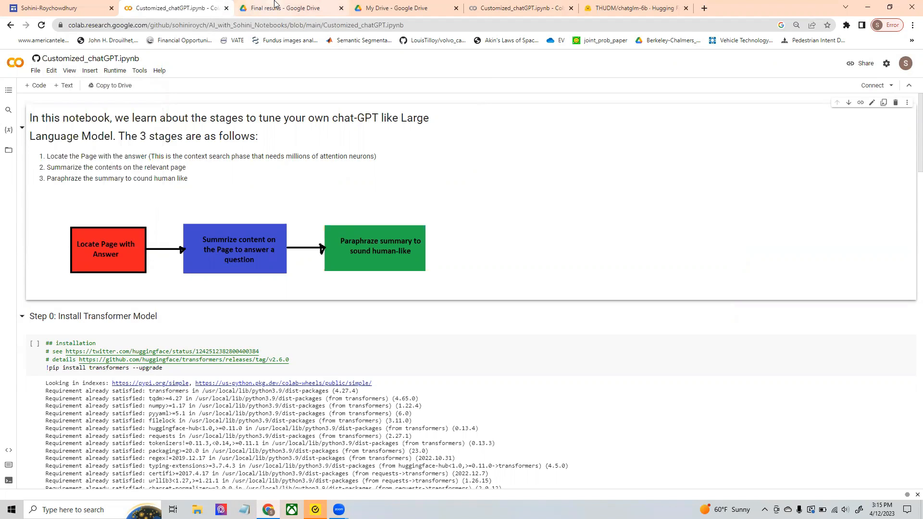
{"action": "mouse_move", "coordinate": [288, 8]}
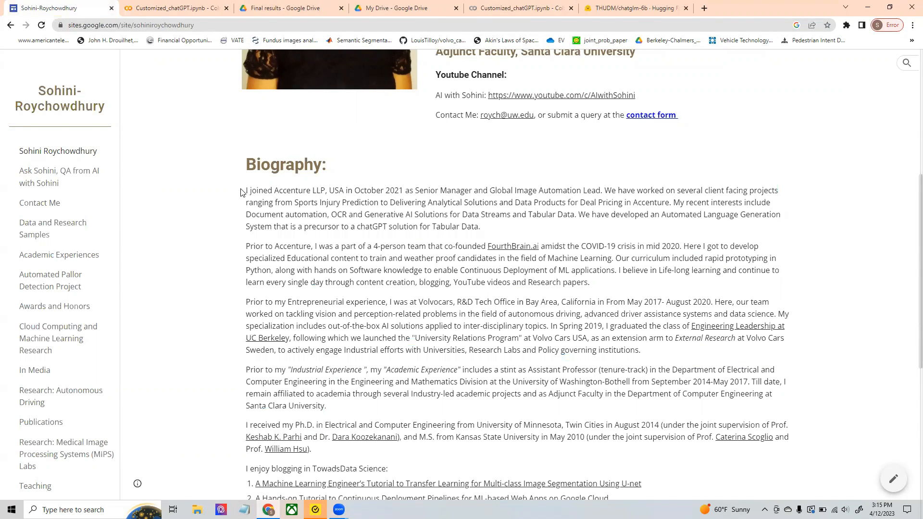
Highlight the first four Biography paragraphs and move to the Drive preview
{"action": "left_click_drag", "start_coordinate": [245, 191], "coordinate": [355, 393]}
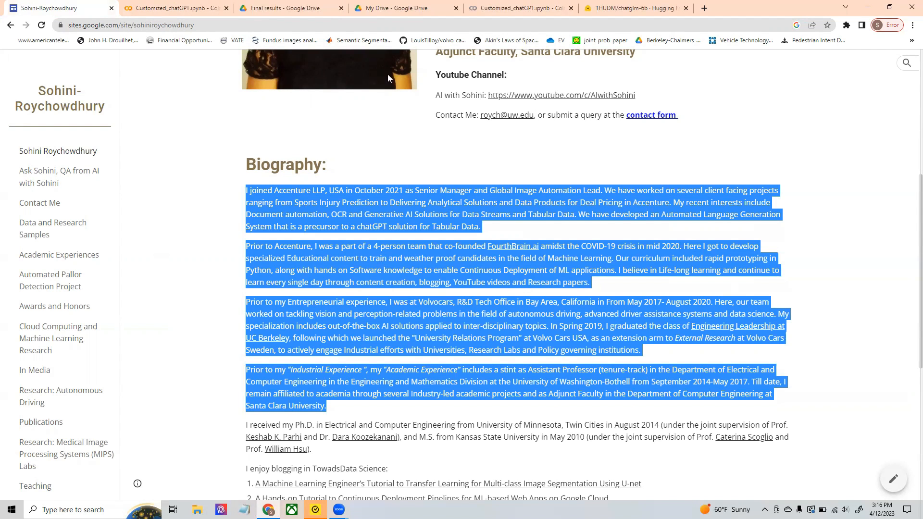
{"action": "left_click", "coordinate": [405, 8]}
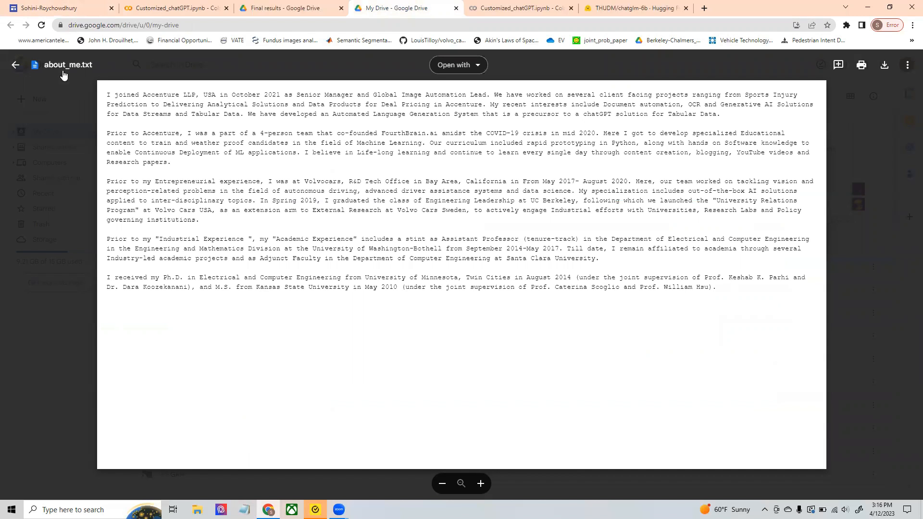
{"action": "mouse_move", "coordinate": [101, 73]}
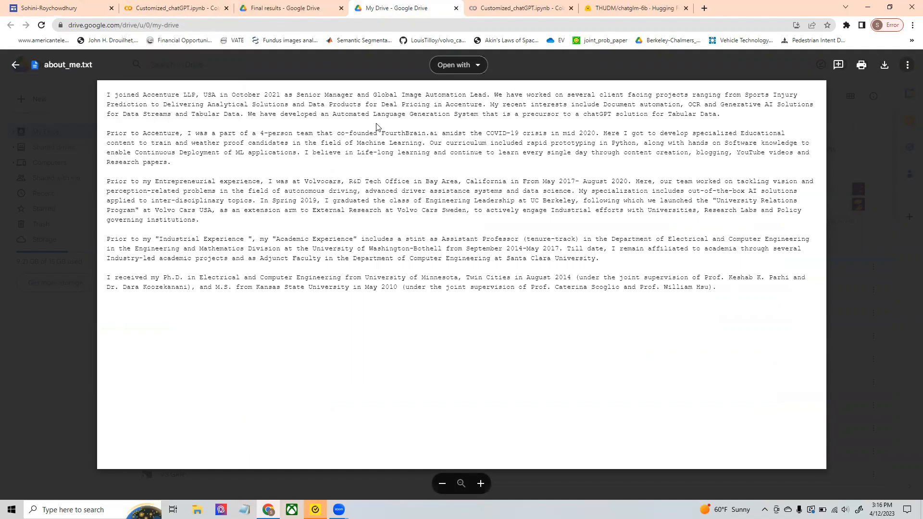
Return from the about_me.txt preview to the notebook copy saved in Drive
{"action": "left_click", "coordinate": [171, 8]}
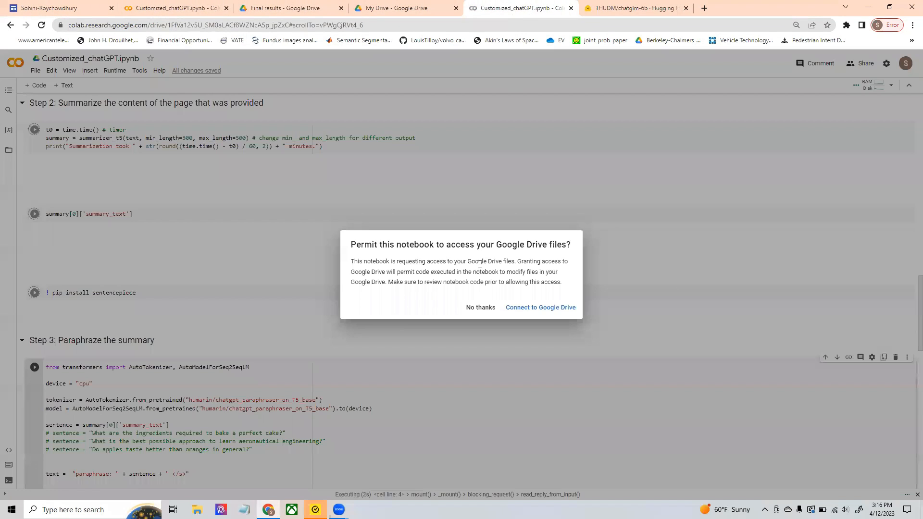
Connect the notebook to Google Drive, authorizing with the signed-in account
{"action": "left_click", "coordinate": [539, 307]}
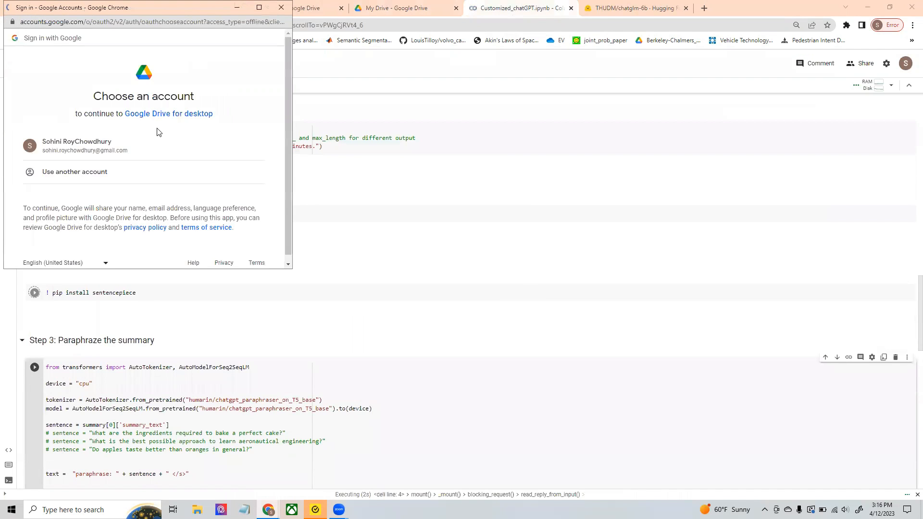
{"action": "left_click", "coordinate": [85, 145]}
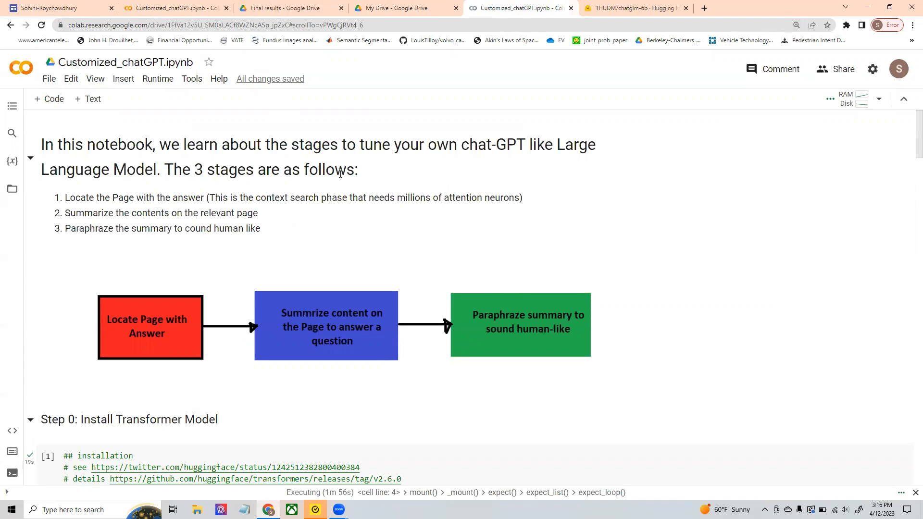
{"action": "mouse_move", "coordinate": [283, 290]}
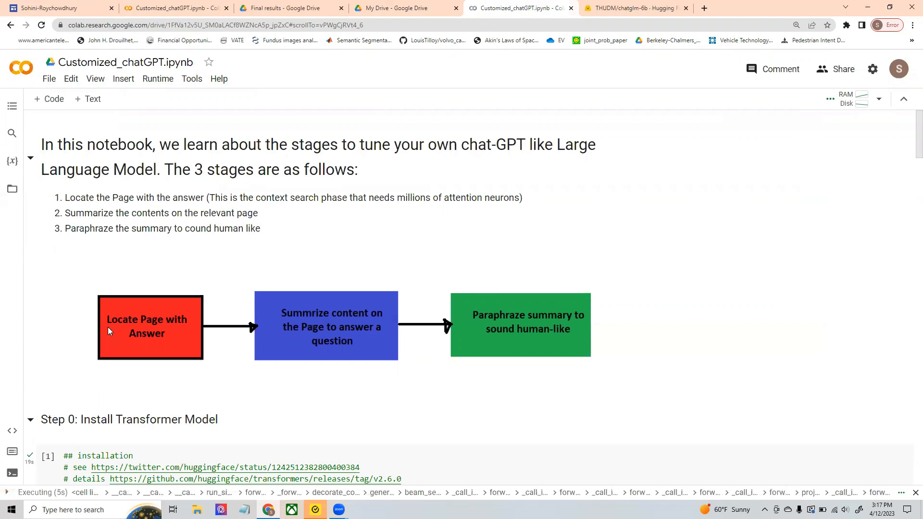
{"action": "mouse_move", "coordinate": [128, 329]}
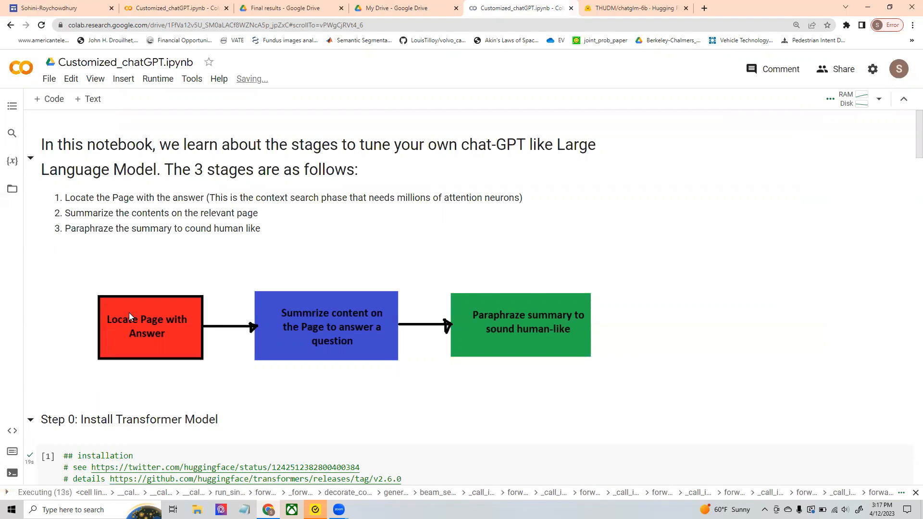
{"action": "mouse_move", "coordinate": [169, 343]}
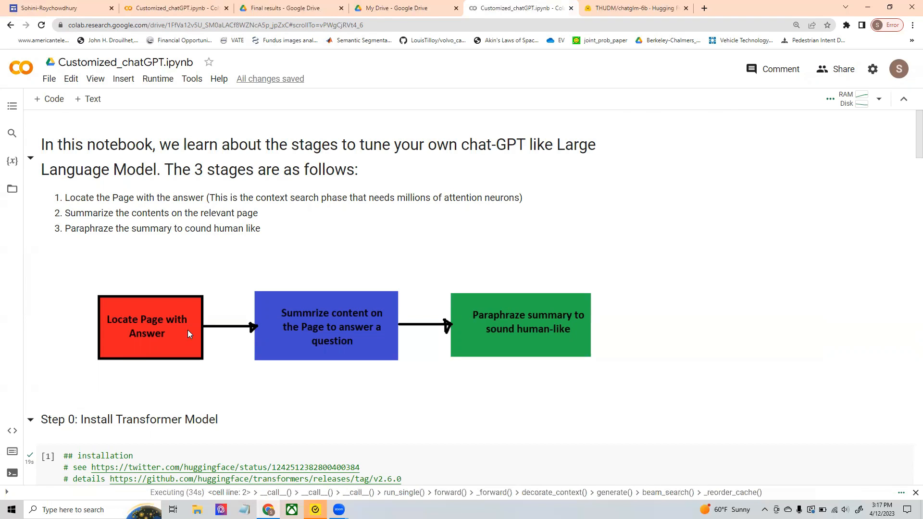
{"action": "mouse_move", "coordinate": [164, 347]}
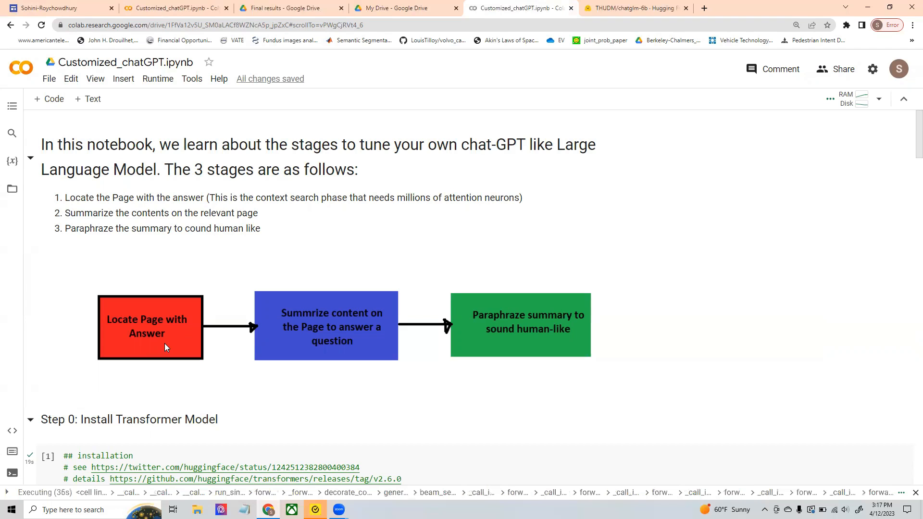
{"action": "mouse_move", "coordinate": [158, 316]}
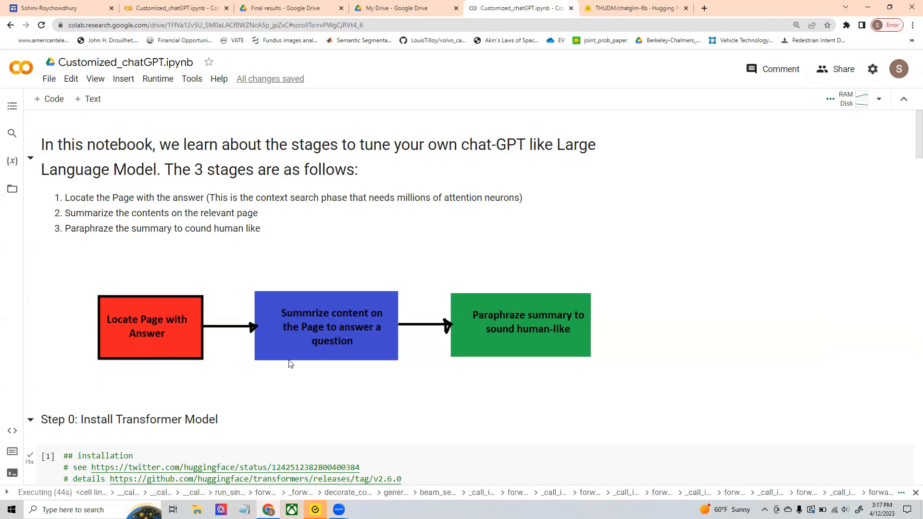
{"action": "mouse_move", "coordinate": [300, 304]}
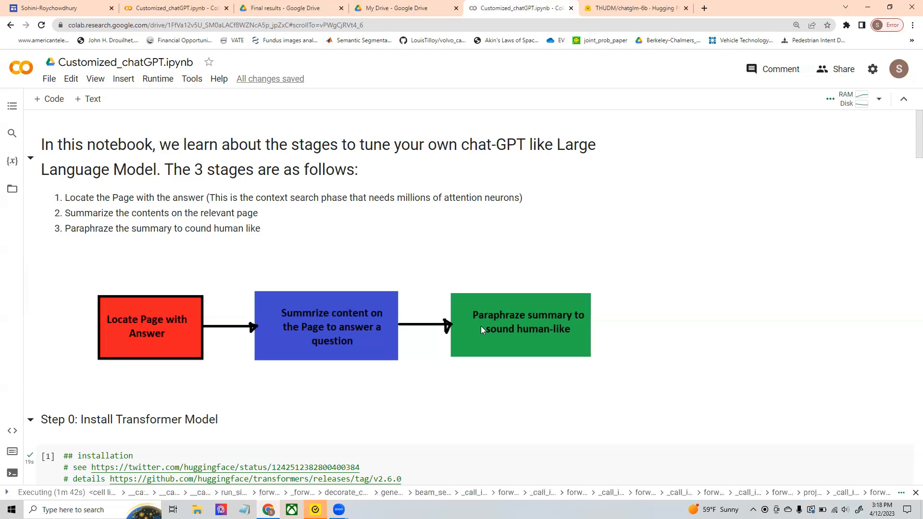
Scroll to the T5-large cell and show the runtime's RAM and disk usage
{"action": "scroll", "scroll_direction": "down", "scroll_amount": 3}
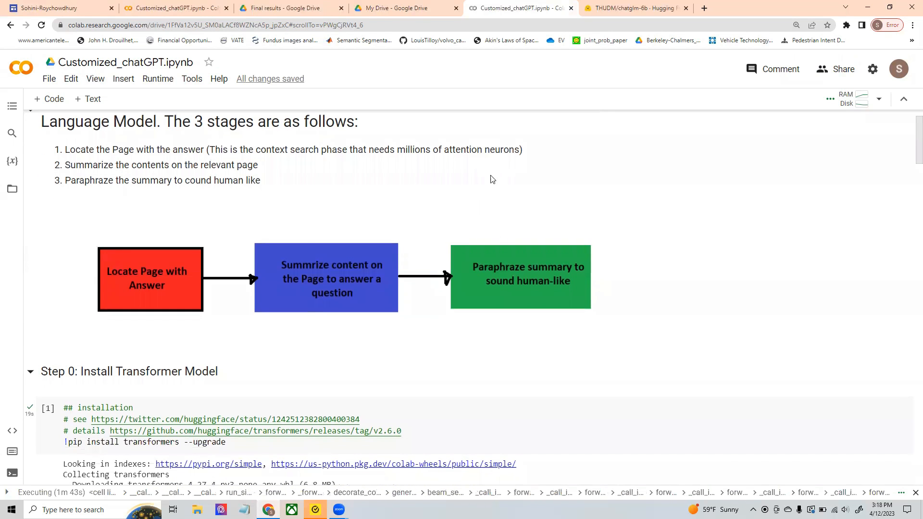
{"action": "scroll", "scroll_direction": "down", "scroll_amount": 3}
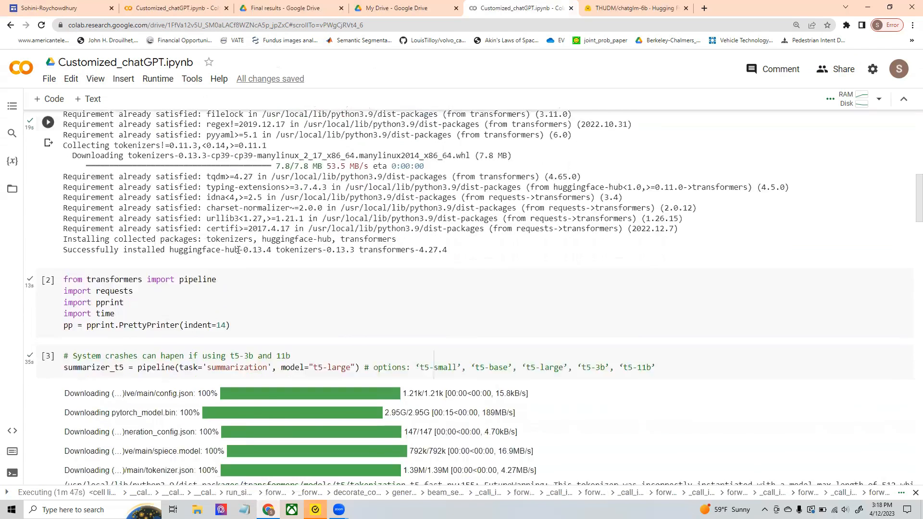
{"action": "scroll", "scroll_direction": "down", "scroll_amount": 3}
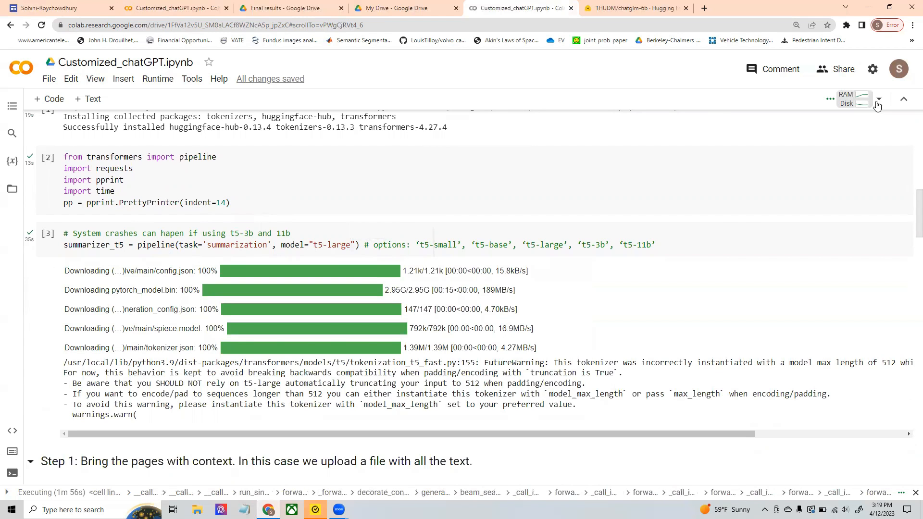
{"action": "left_click", "coordinate": [851, 99]}
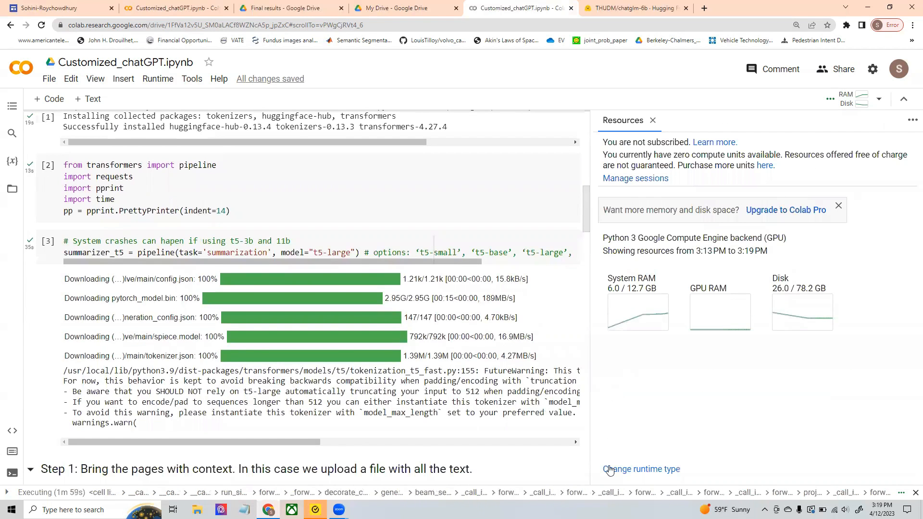
Confirm GPU as the hardware accelerator in the runtime type settings and save
{"action": "left_click", "coordinate": [642, 470]}
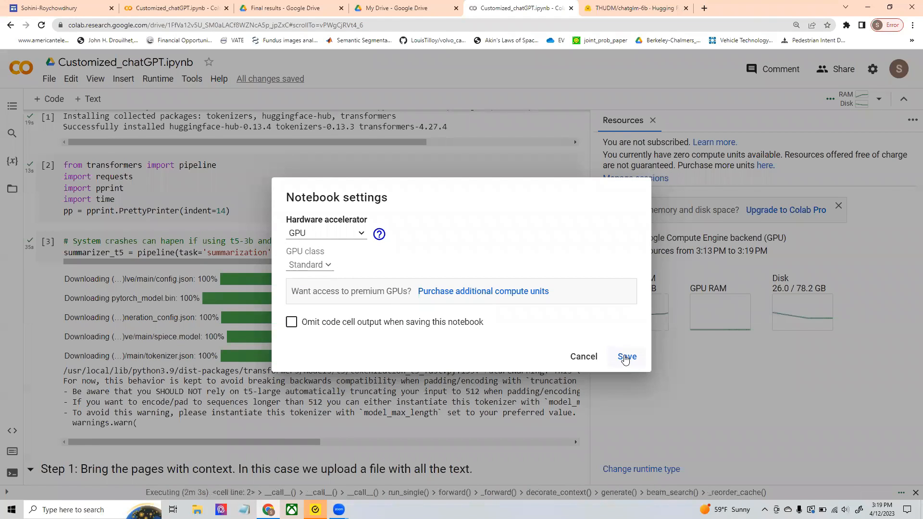
{"action": "left_click", "coordinate": [626, 357]}
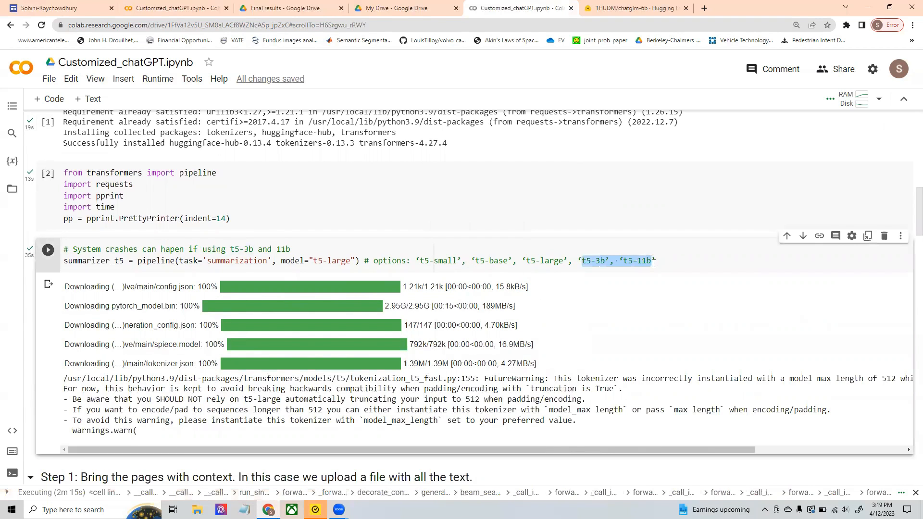
Review the cells reading about_me.txt and joining its lines into one text string
{"action": "scroll", "scroll_direction": "down", "scroll_amount": 3}
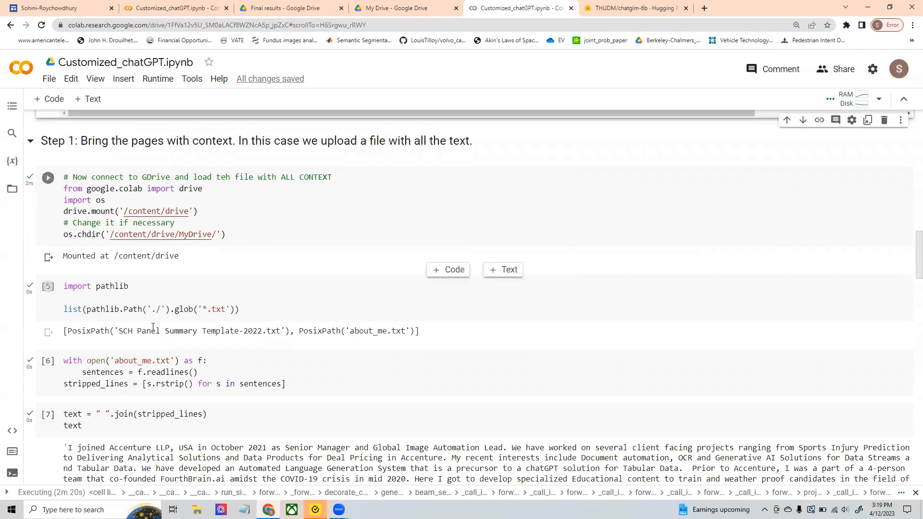
{"action": "double_click", "coordinate": [133, 360]}
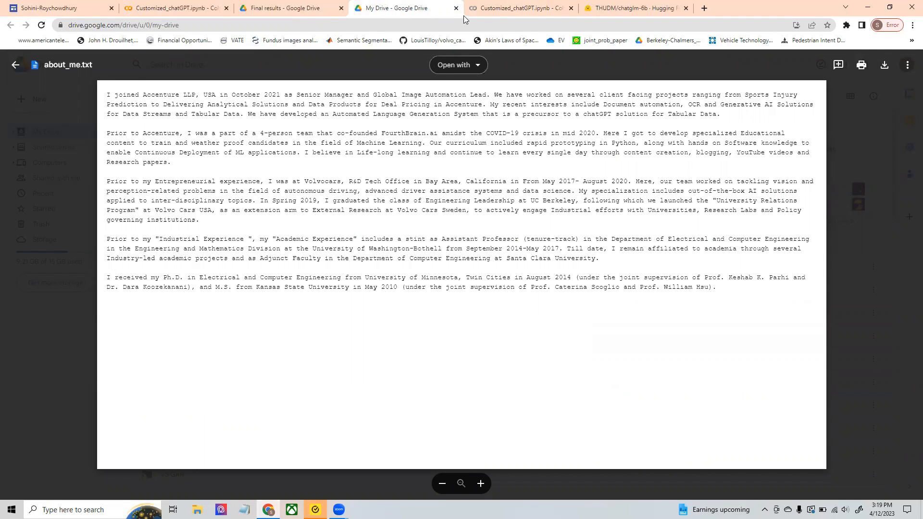
{"action": "left_click", "coordinate": [520, 8]}
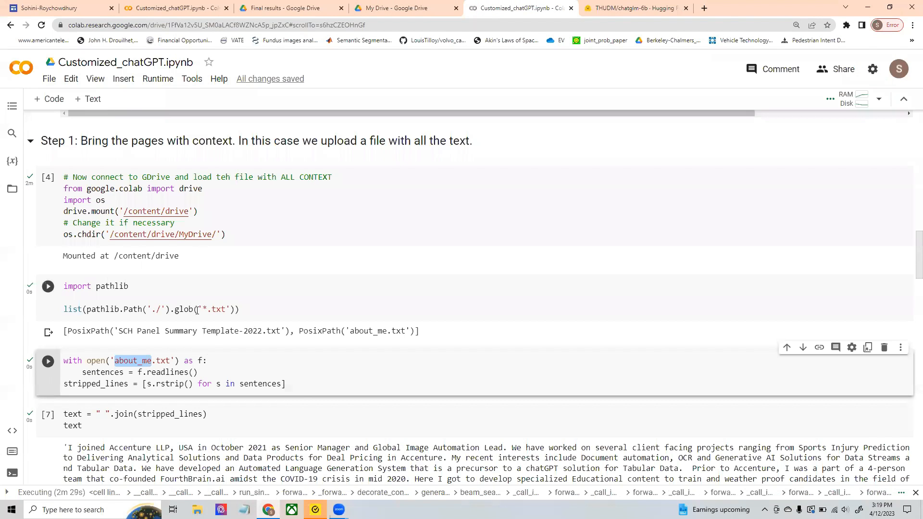
{"action": "scroll", "scroll_direction": "down", "scroll_amount": 3}
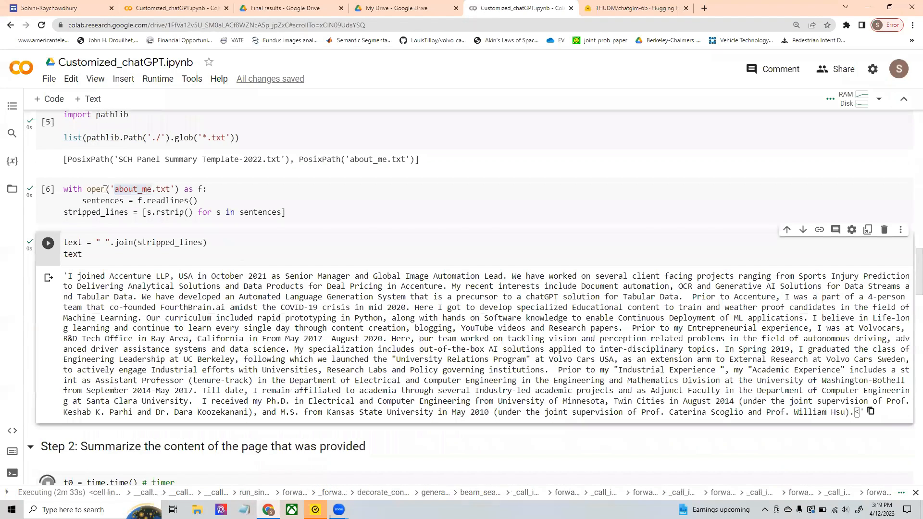
{"action": "scroll", "scroll_direction": "down", "scroll_amount": 3}
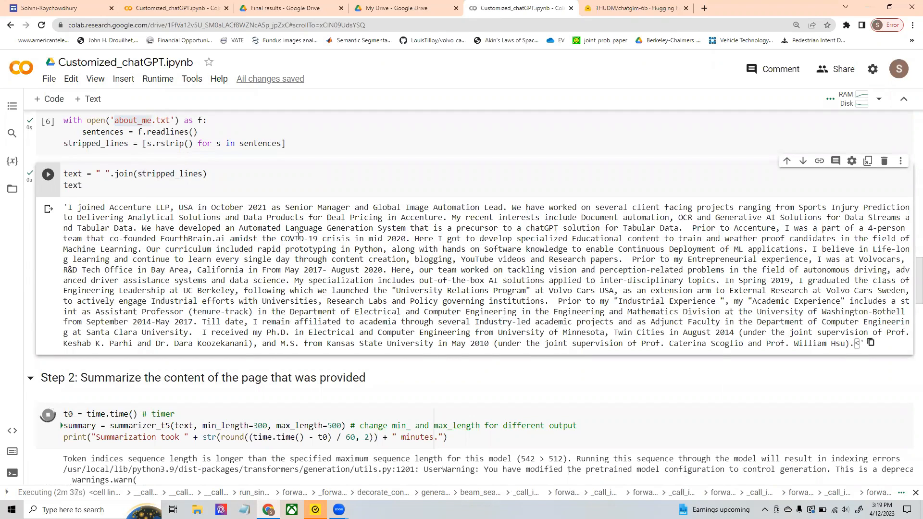
{"action": "scroll", "scroll_direction": "down", "scroll_amount": 3}
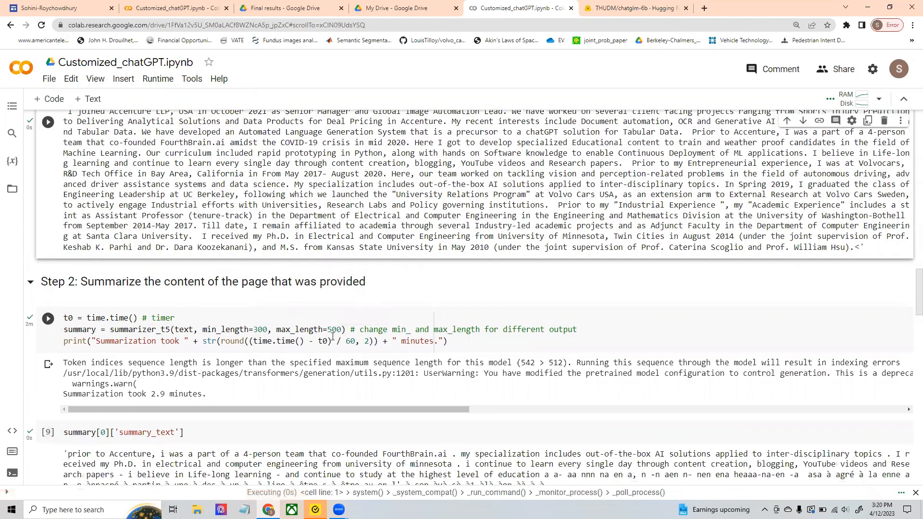
Scroll to the summary_text output, then run the sentencepiece install and Step 3 paraphrase cells
{"action": "scroll", "scroll_direction": "down", "scroll_amount": 3}
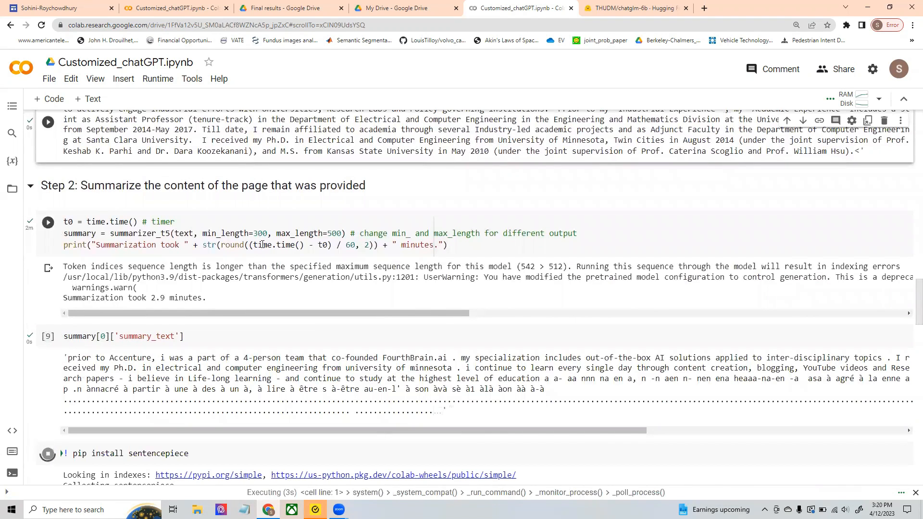
{"action": "mouse_move", "coordinate": [406, 342]}
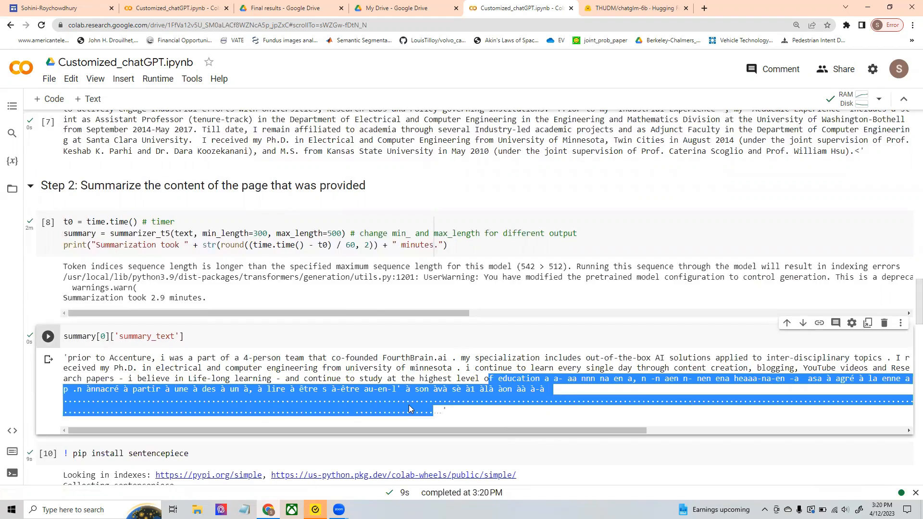
{"action": "scroll", "scroll_direction": "down", "scroll_amount": 3}
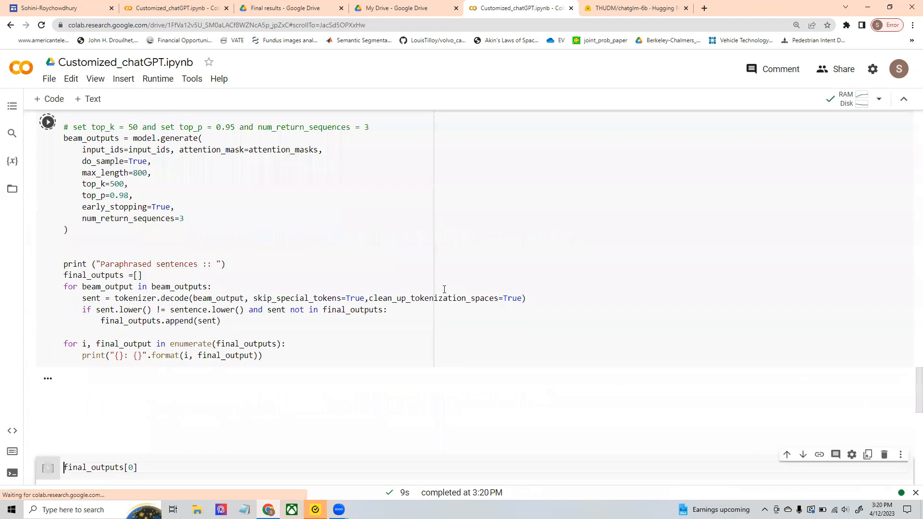
Run the final_outputs[0], [1], [2] cells and select the first paraphrased biography version
{"action": "left_click", "coordinate": [48, 371]}
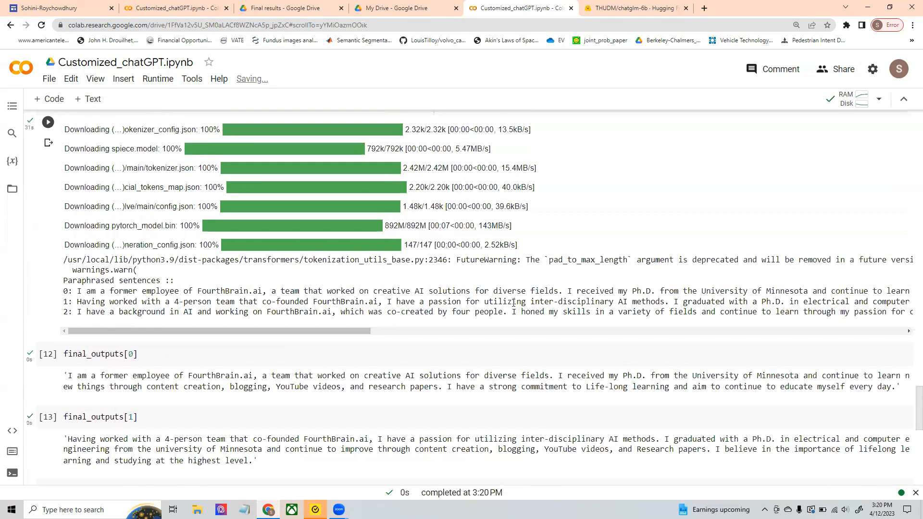
{"action": "scroll", "scroll_direction": "down", "scroll_amount": 3}
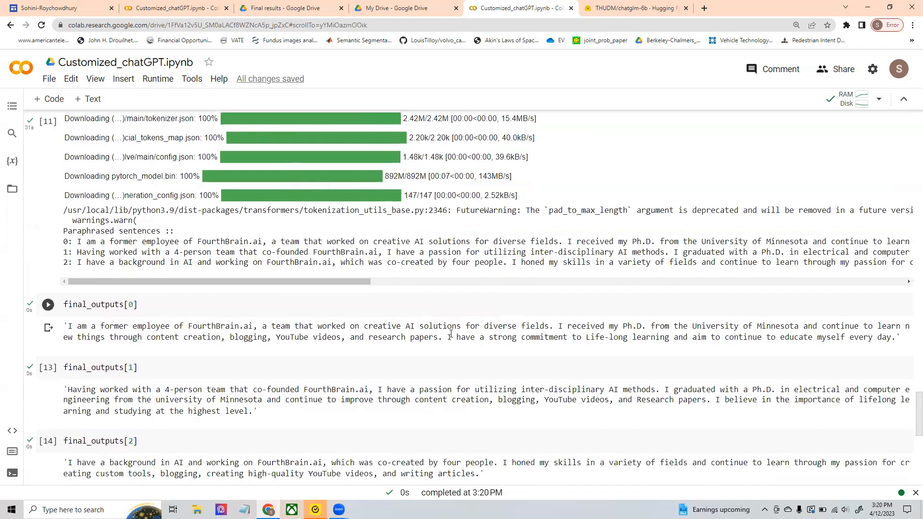
{"action": "scroll", "scroll_direction": "down", "scroll_amount": 3}
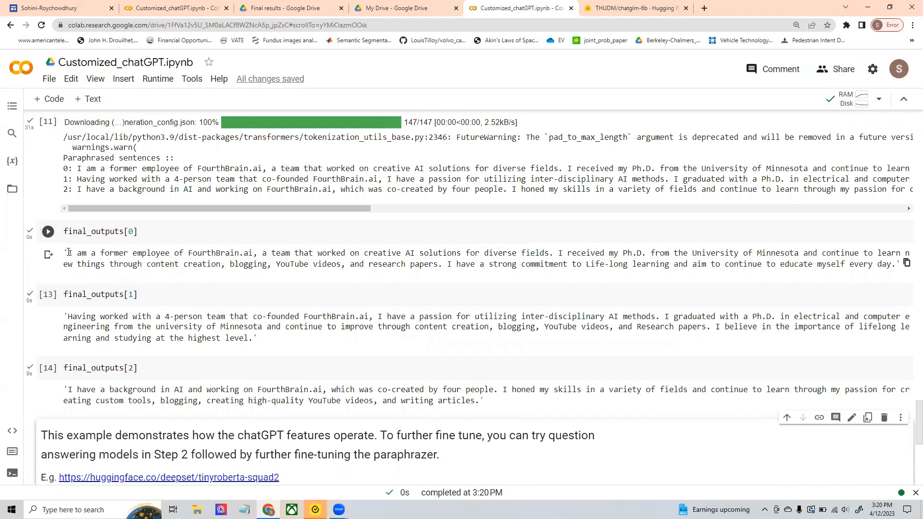
{"action": "left_click_drag", "start_coordinate": [69, 253], "coordinate": [271, 263]}
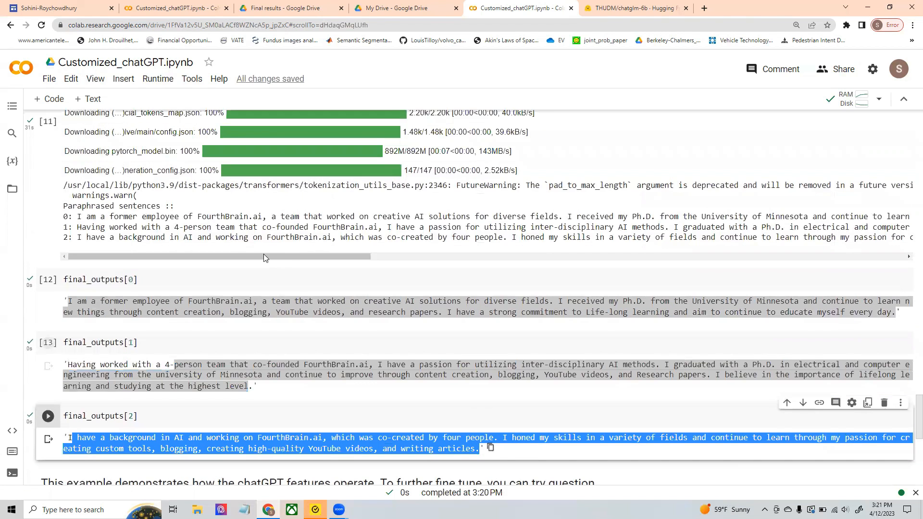
{"action": "scroll", "scroll_direction": "down", "scroll_amount": 3}
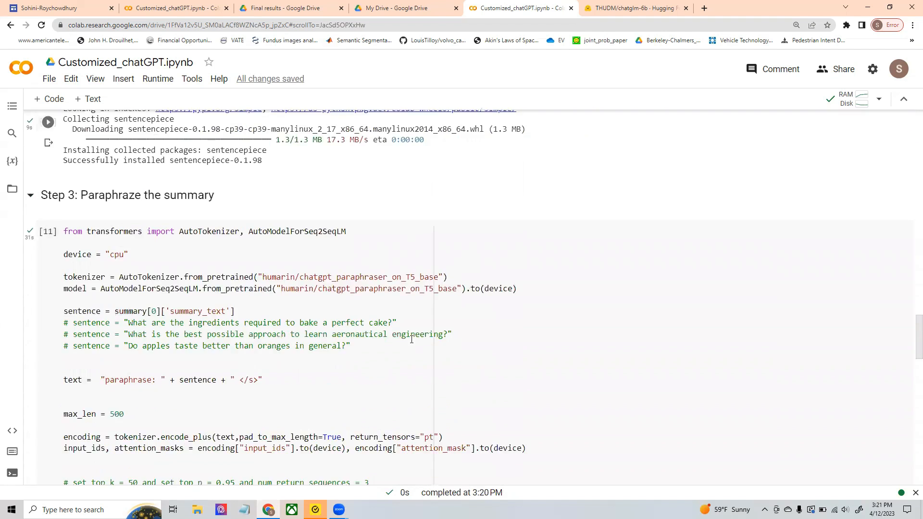
Select the first two paragraphs of about_me.txt in Drive for comparison, then return to the notebook
{"action": "scroll", "scroll_direction": "down", "scroll_amount": 3}
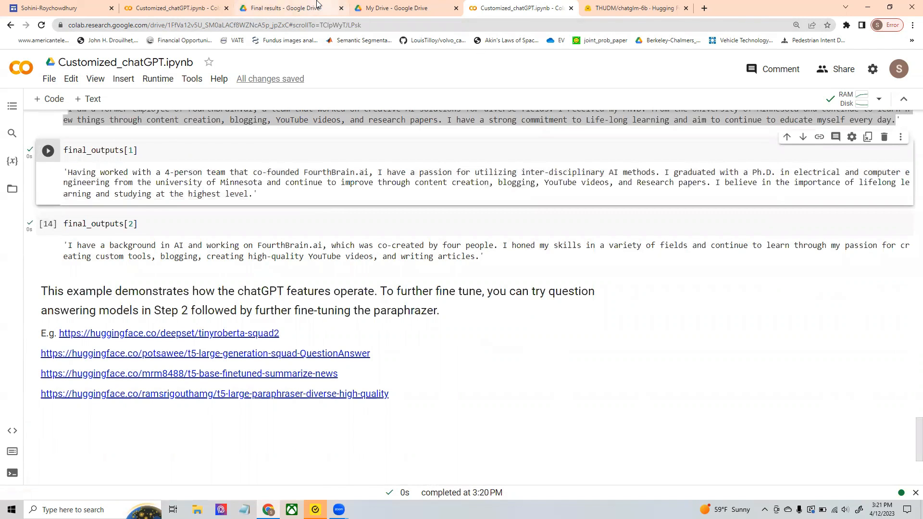
{"action": "mouse_move", "coordinate": [287, 7]}
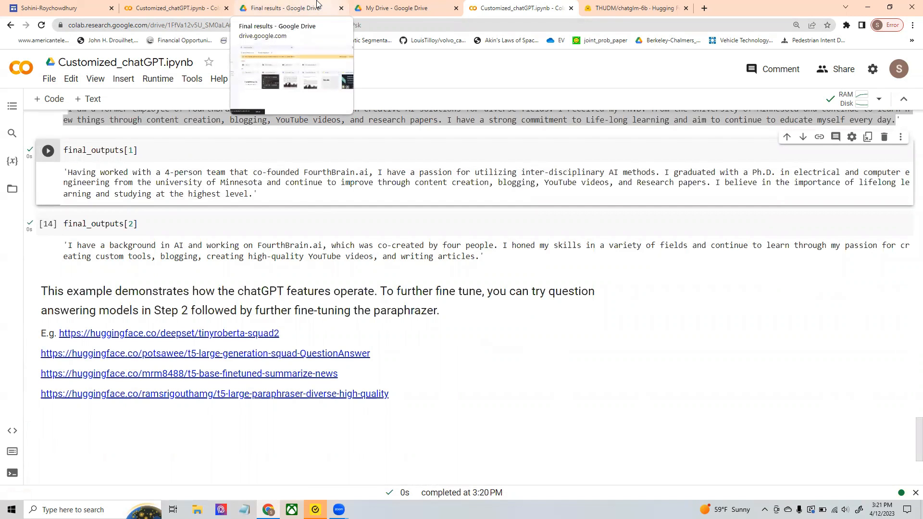
{"action": "left_click", "coordinate": [403, 8]}
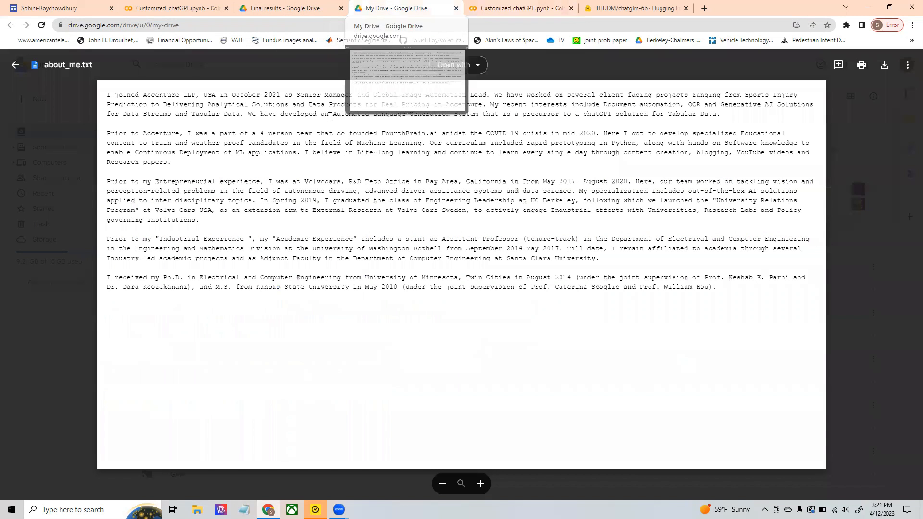
{"action": "left_click_drag", "start_coordinate": [106, 94], "coordinate": [171, 162]}
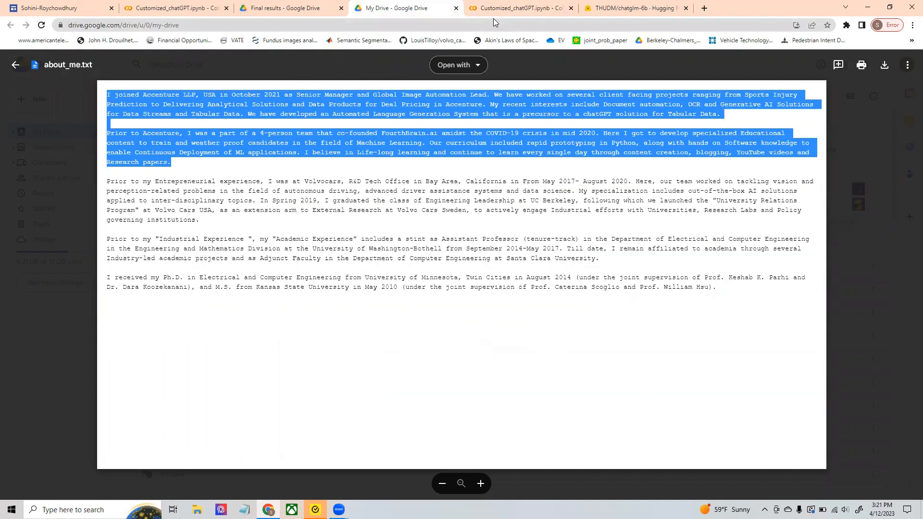
{"action": "left_click", "coordinate": [521, 7]}
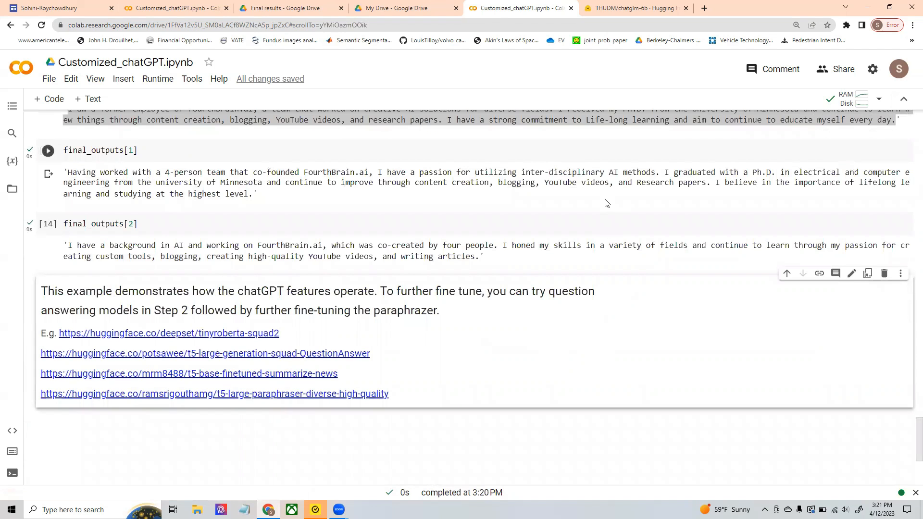
{"action": "mouse_move", "coordinate": [338, 197]}
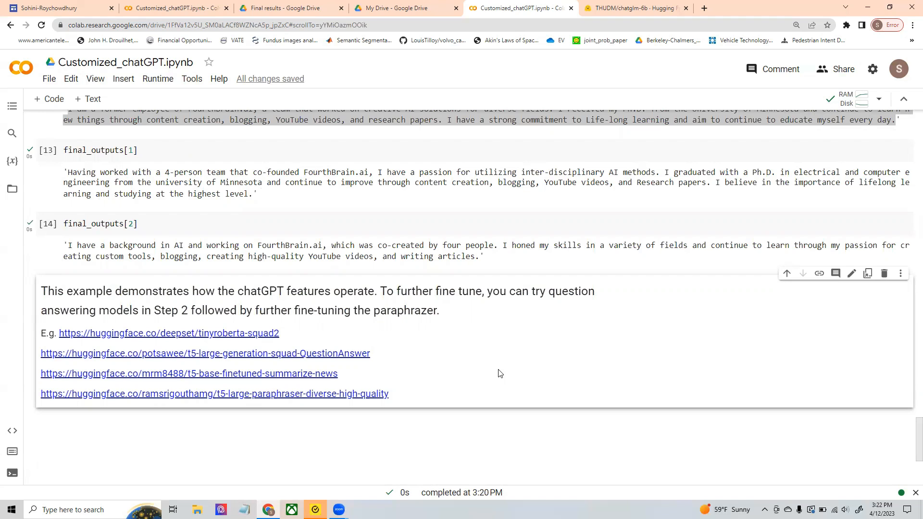
{"action": "mouse_move", "coordinate": [502, 377]}
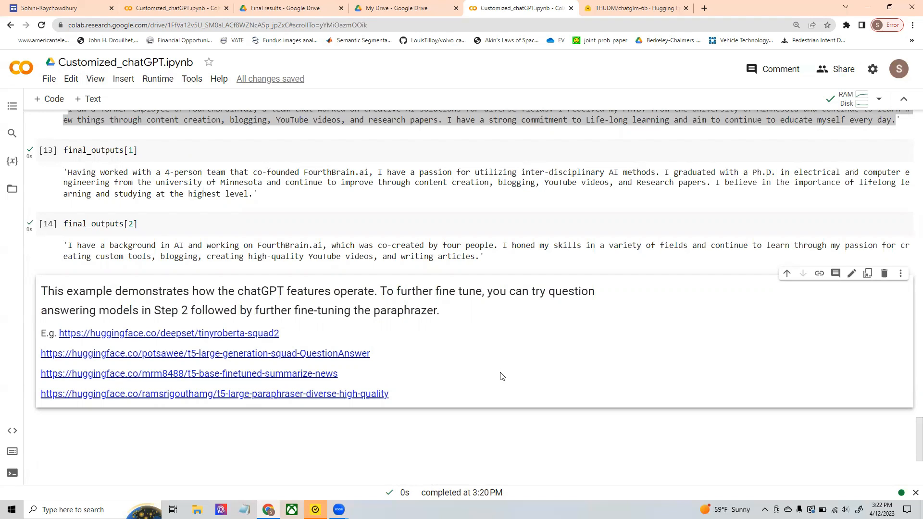
{"action": "mouse_move", "coordinate": [247, 383]}
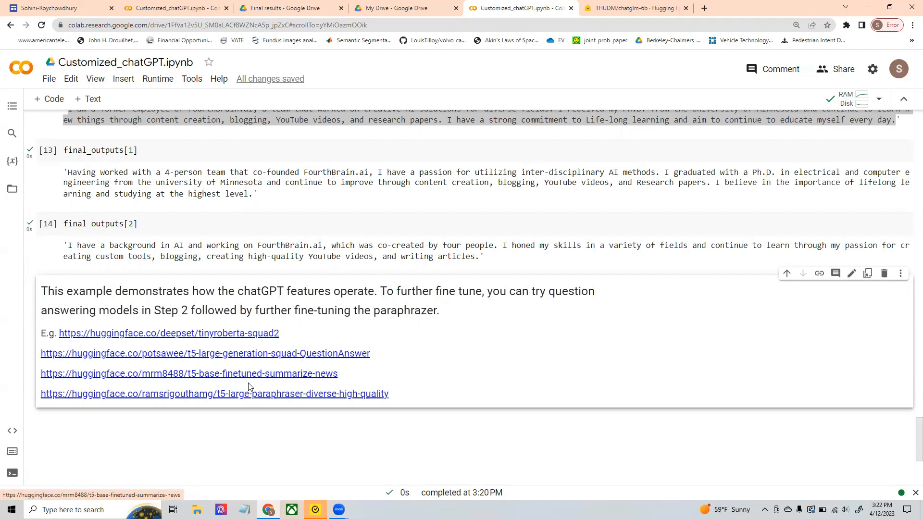